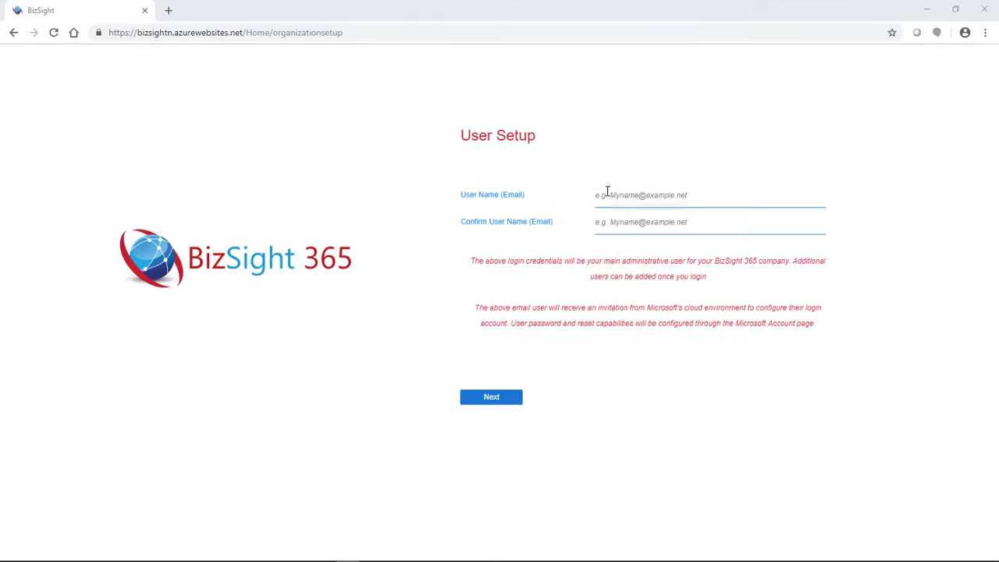
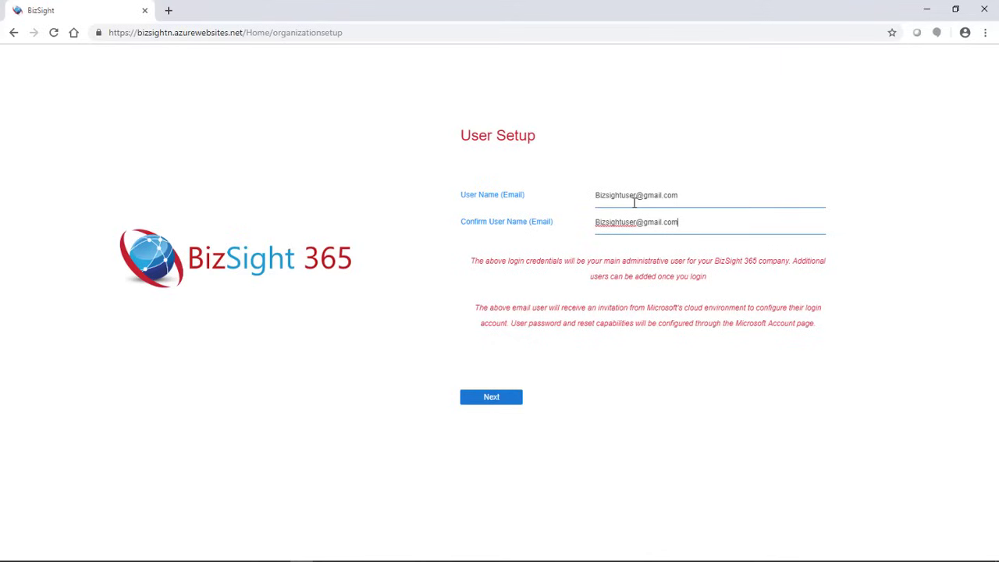
Enter the administrator Gmail address in both User Name and Confirm User Name fields
mouse_move(533, 294)
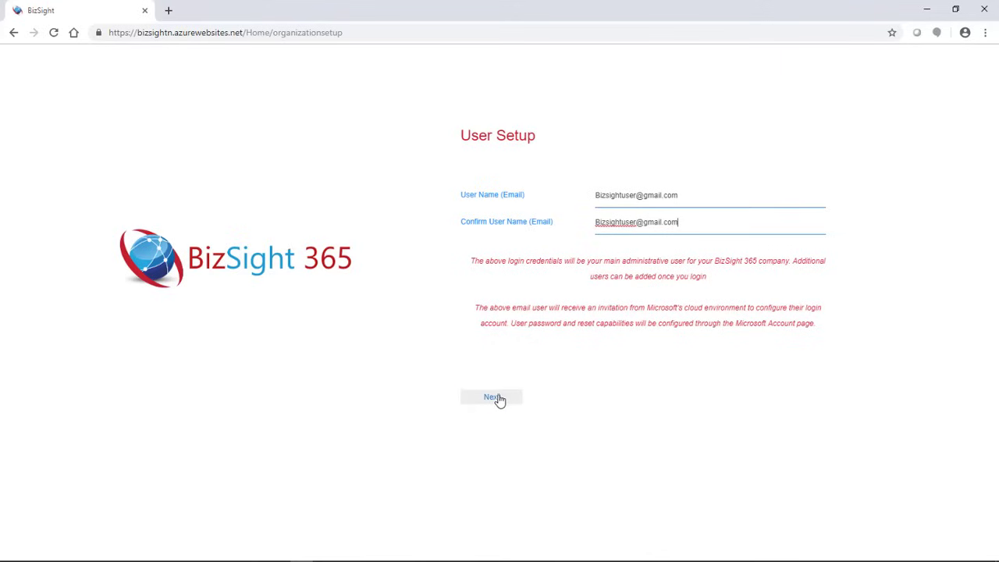
Continue to Company Details and enter Dream Company as the company name
click(491, 397)
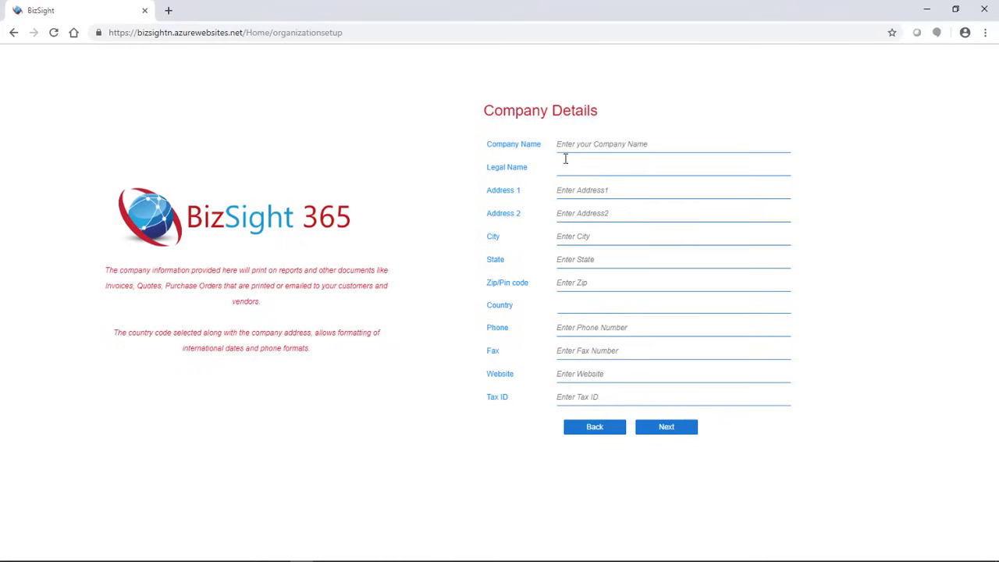
click(666, 426)
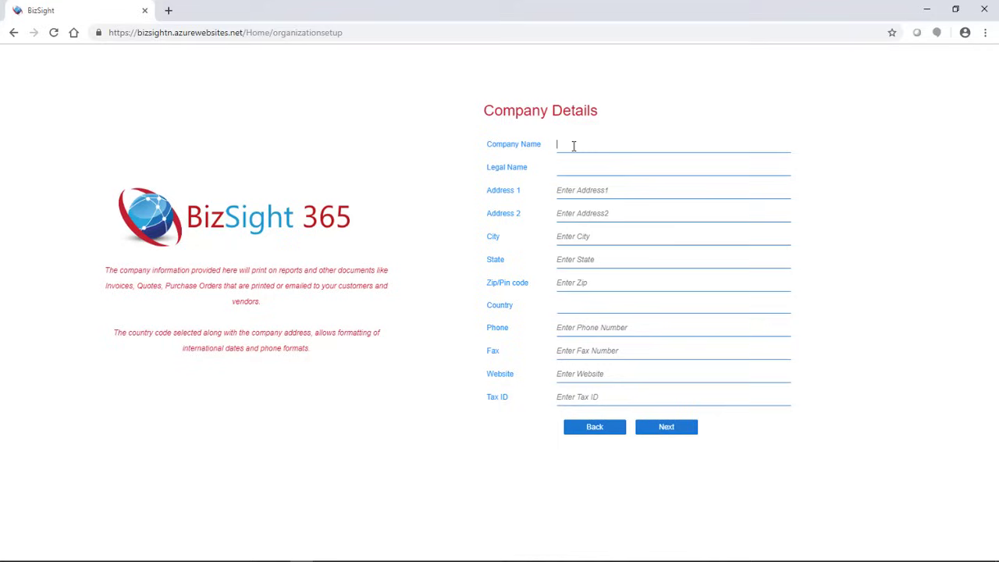
text(Dream Company)
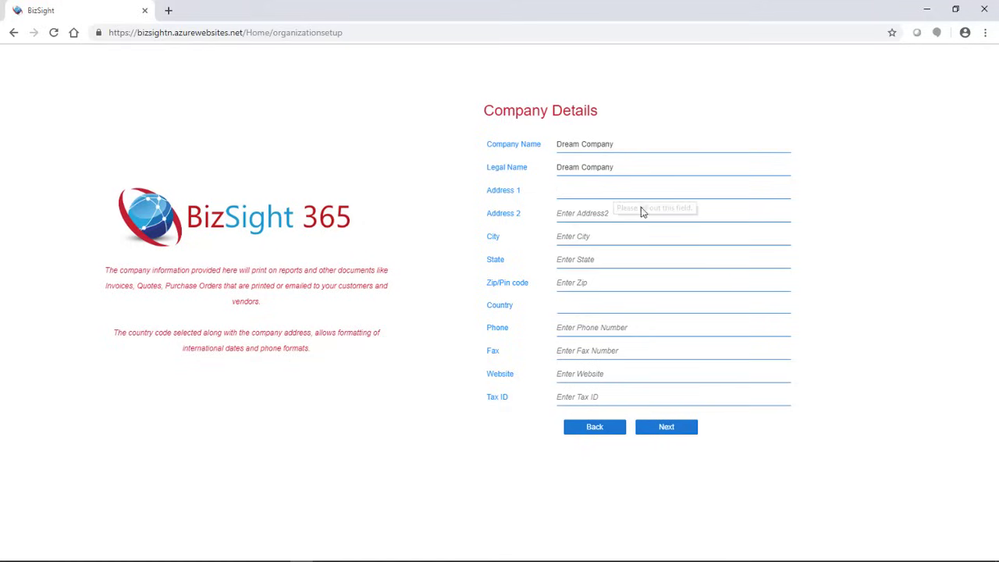
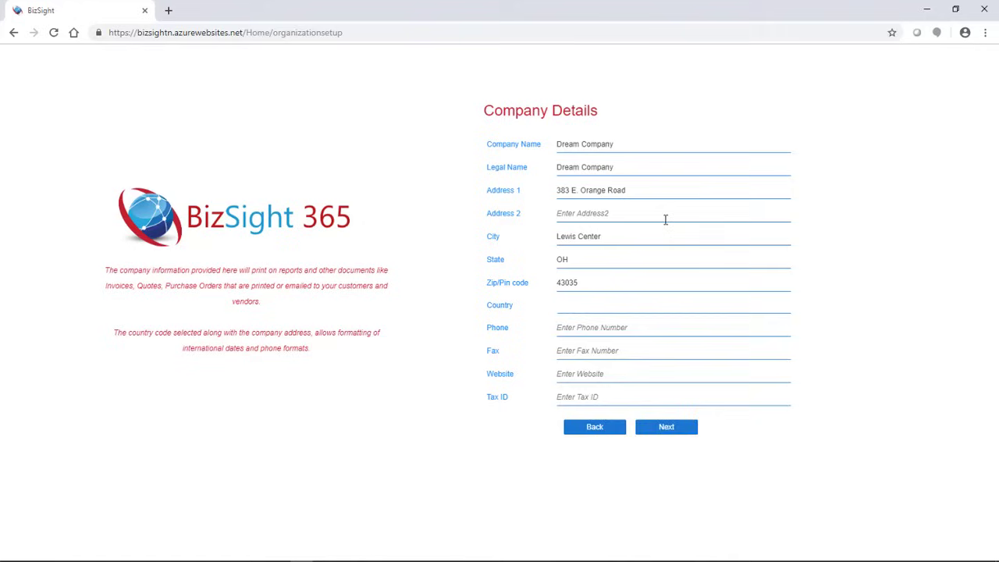
Set the country to United States and enter the company phone number
text(U)
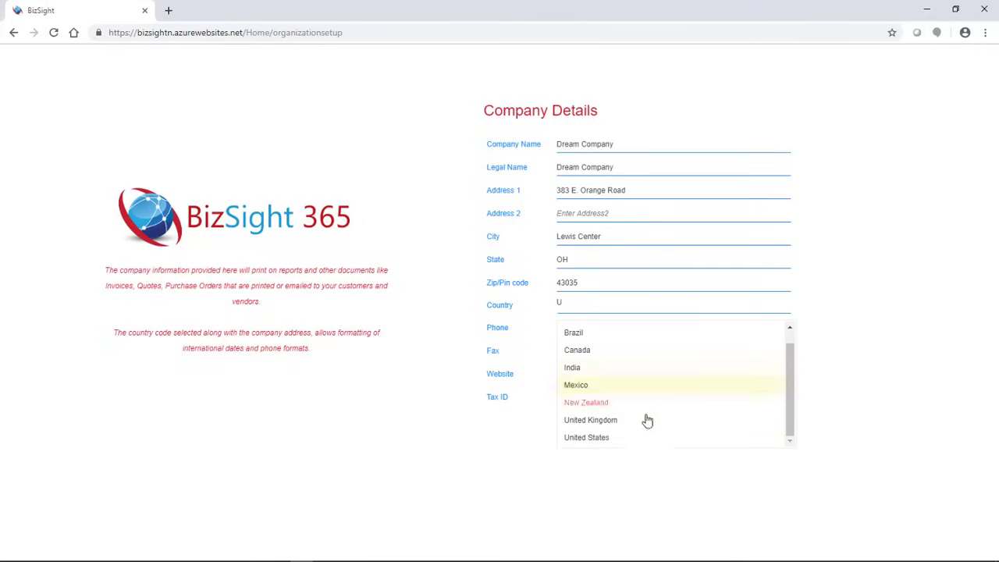
click(586, 437)
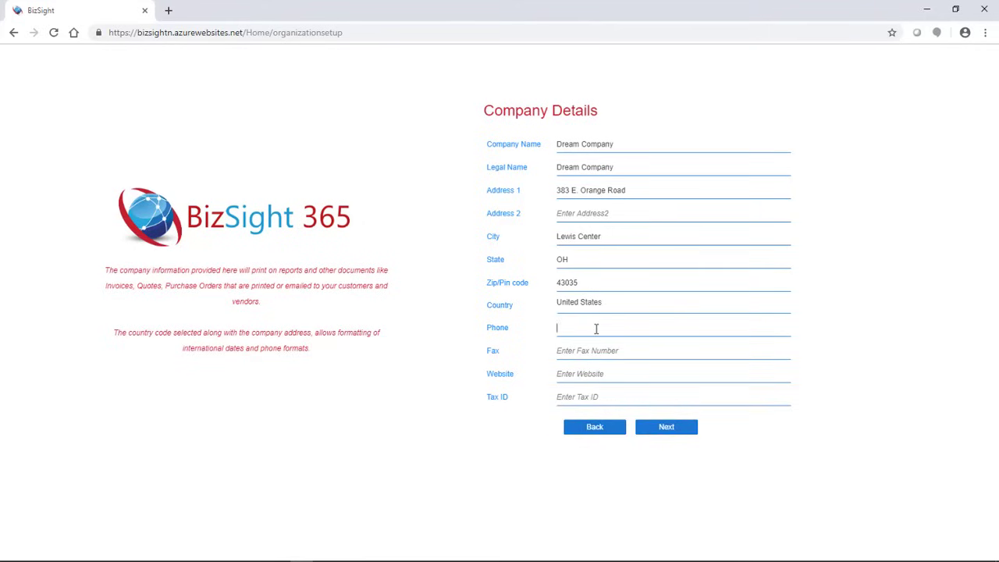
text(6143)
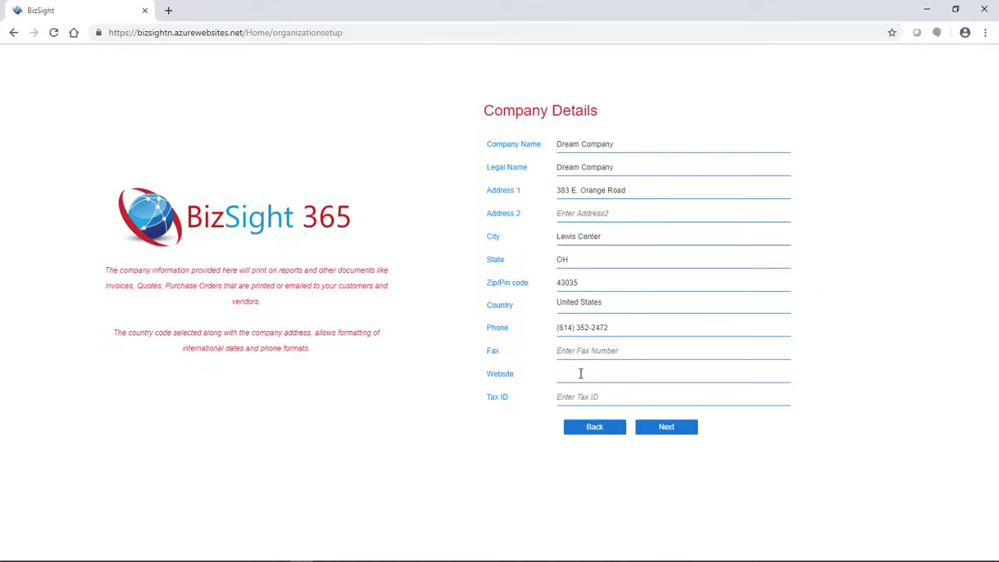
text(www.bi)
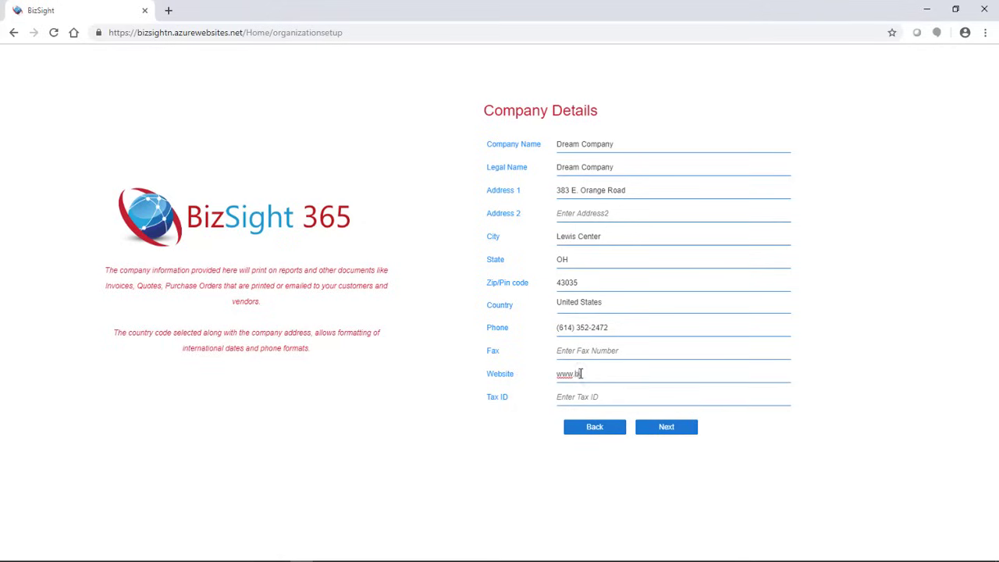
text(ztechnologieson)
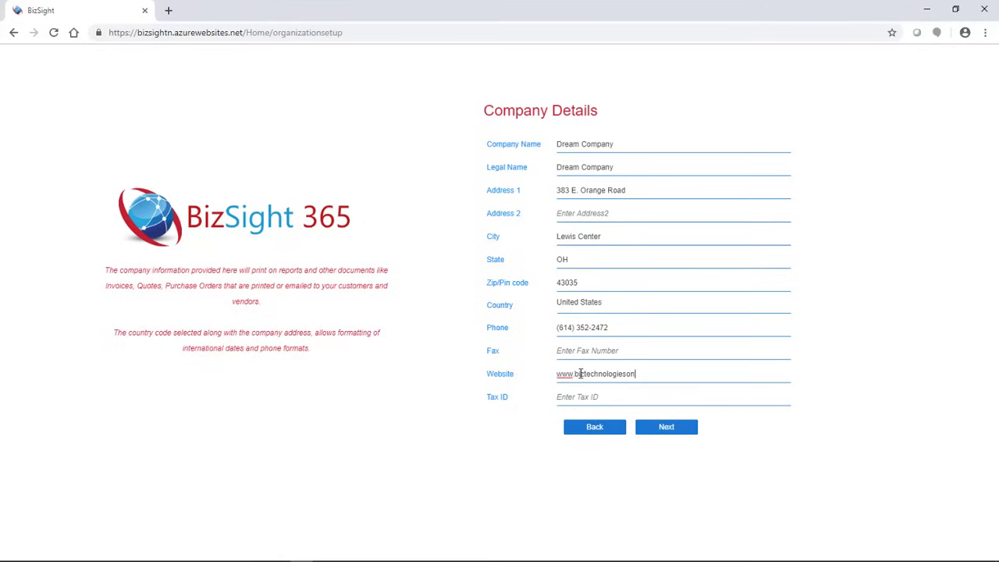
text(lu)
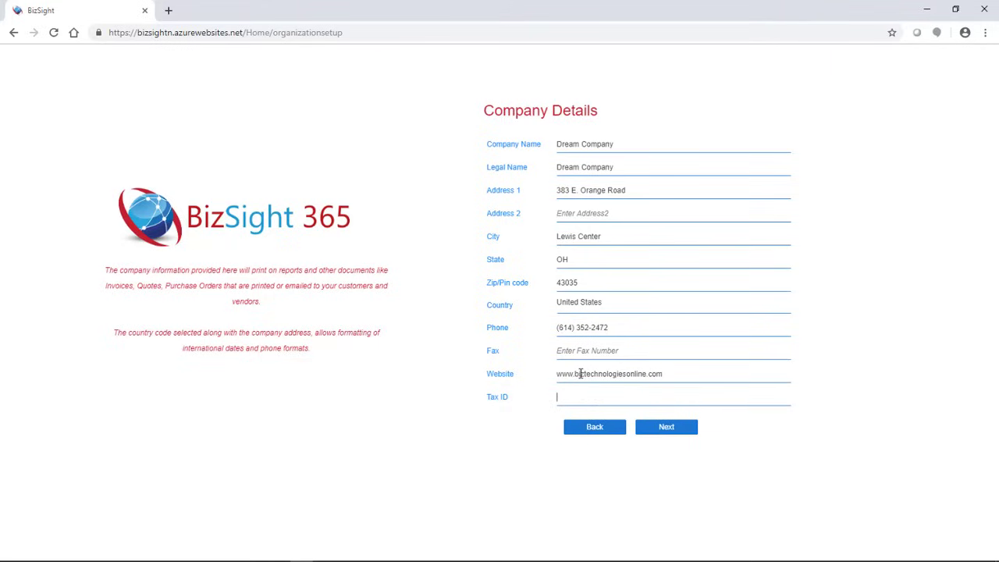
text(122334-)
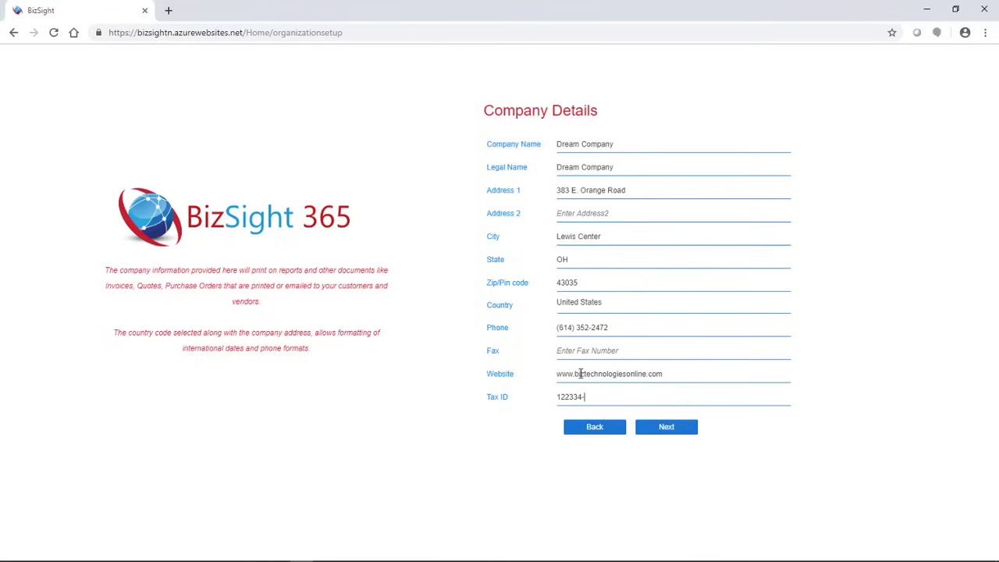
text(45)
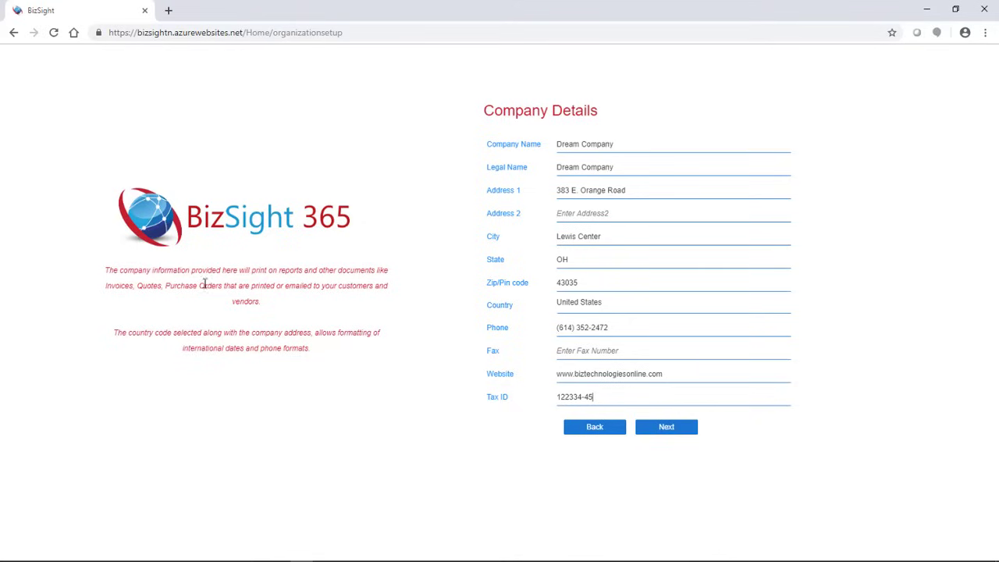
mouse_move(280, 273)
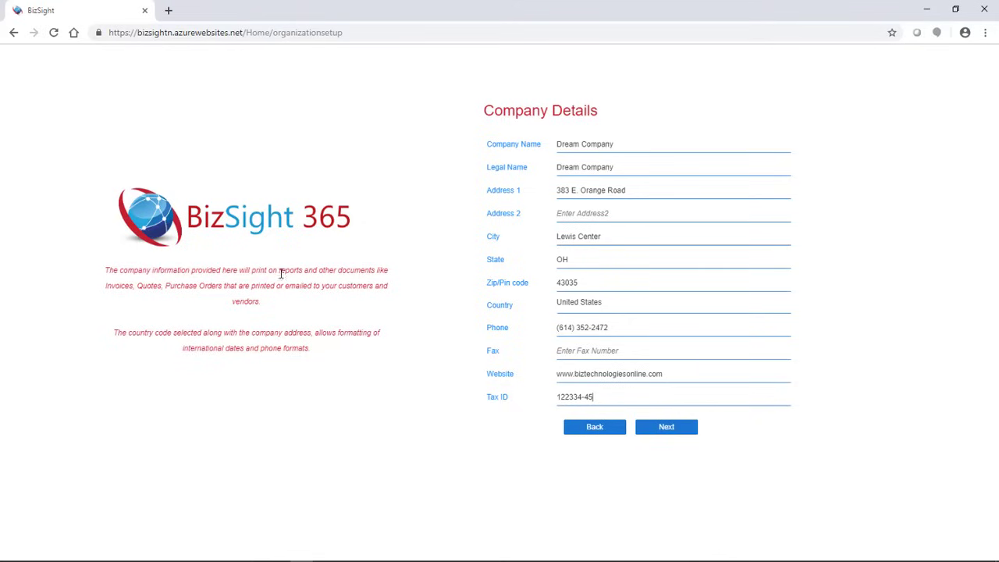
mouse_move(185, 296)
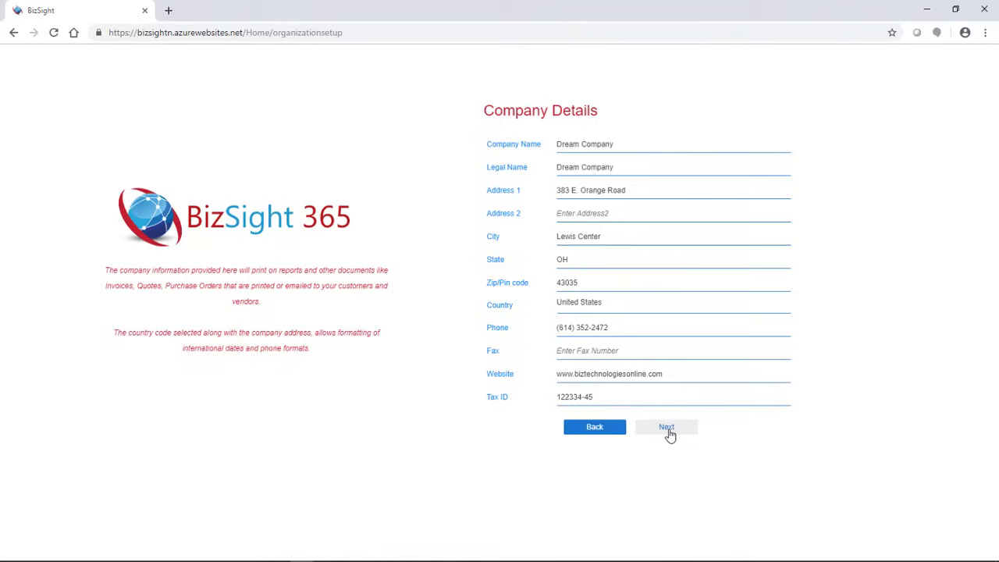
On More Details, choose IT Services as industry and keep fiscal year 1/1/2019
click(666, 426)
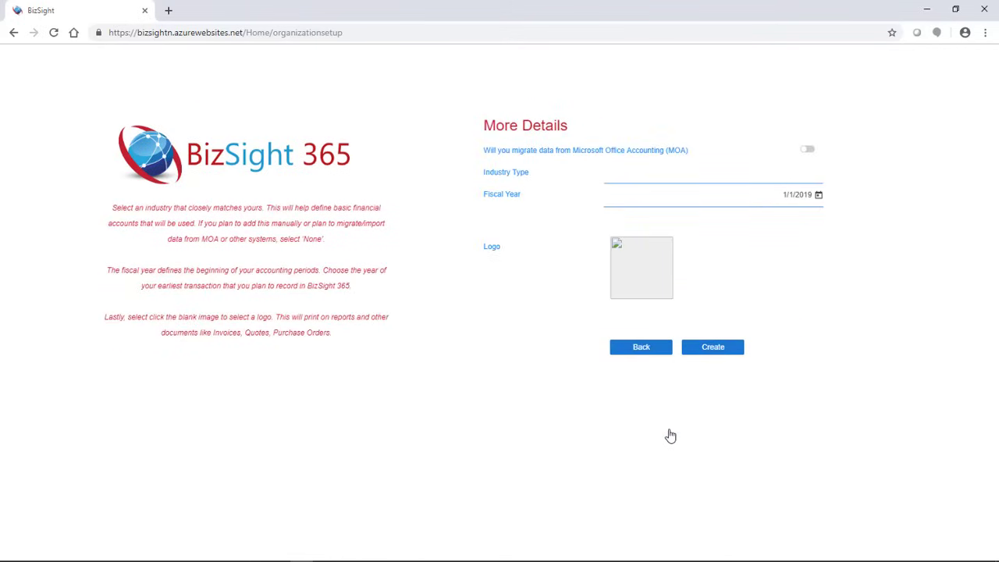
mouse_move(437, 139)
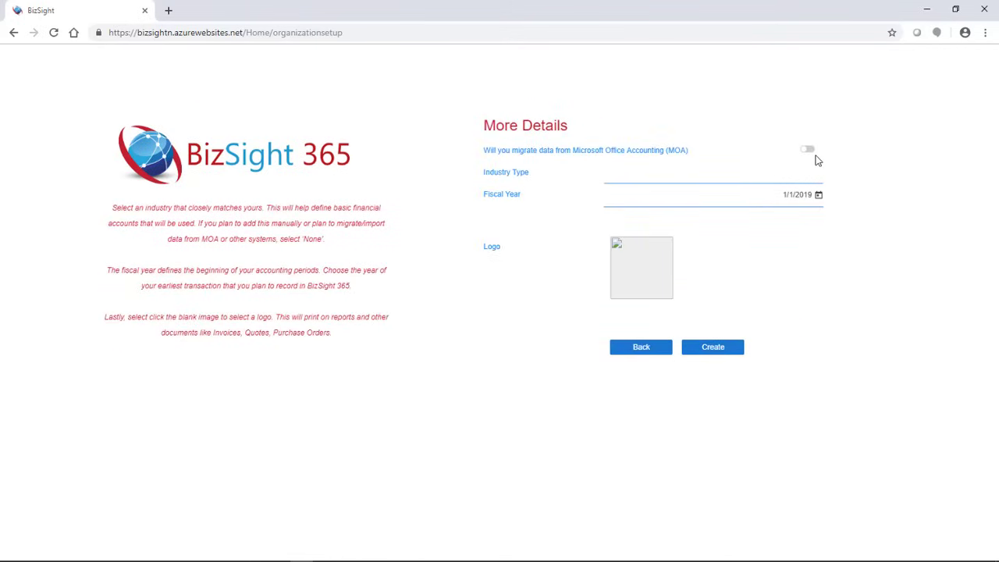
click(710, 173)
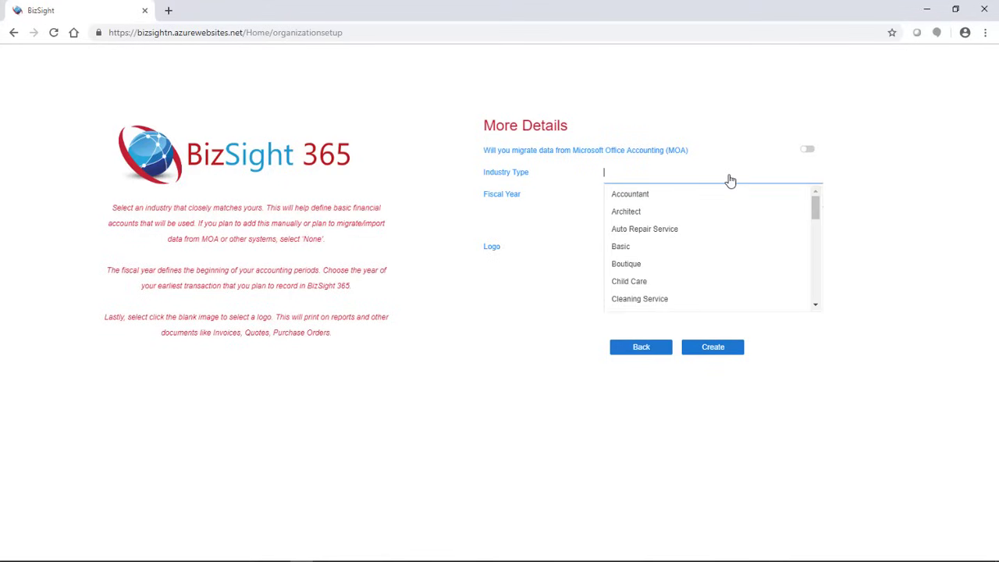
scroll(down, 3)
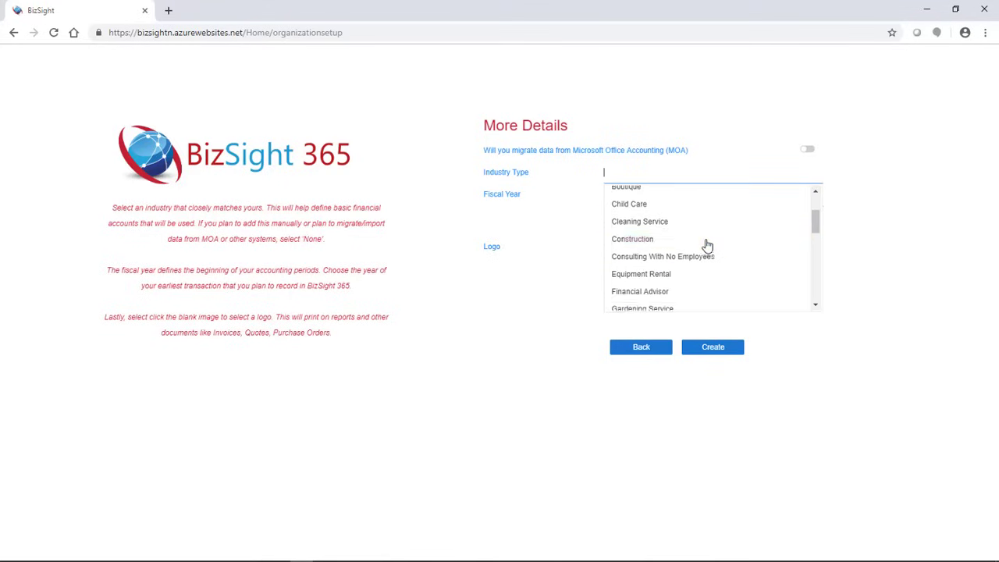
scroll(down, 3)
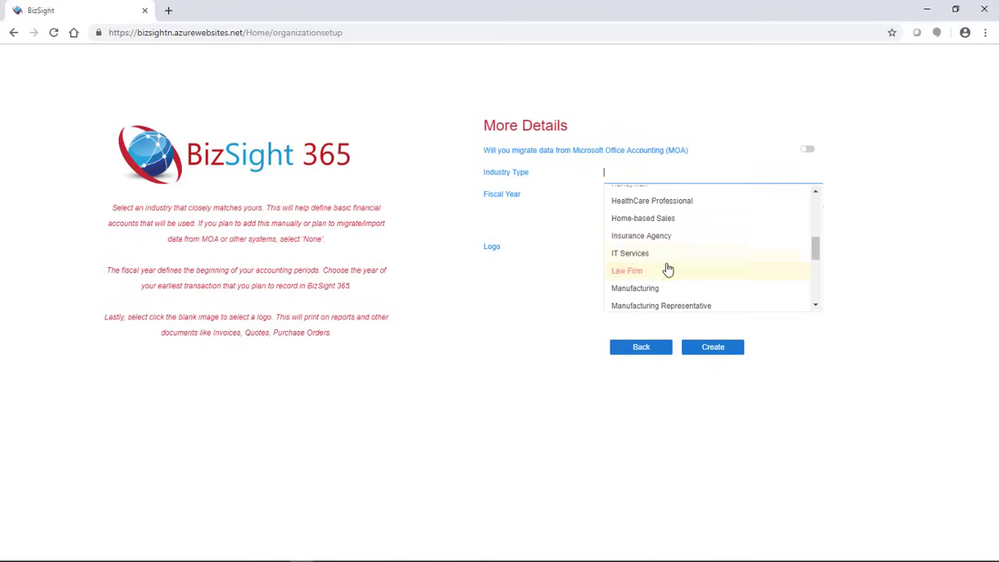
click(629, 253)
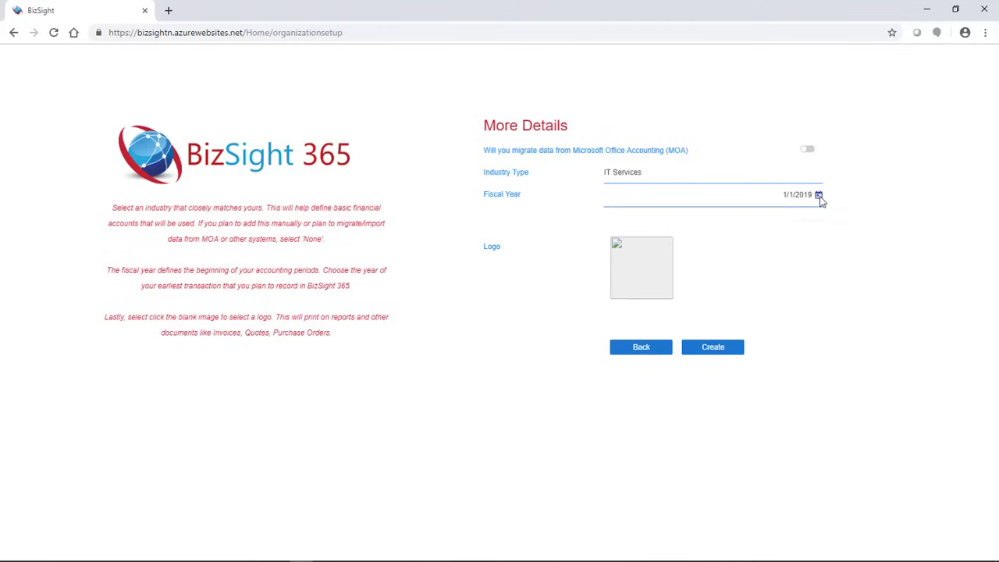
click(819, 194)
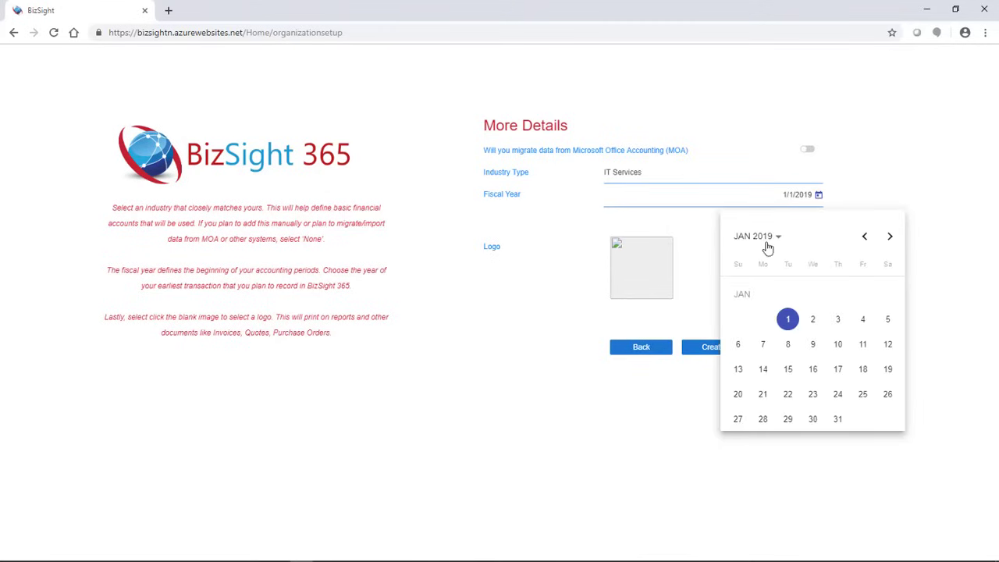
click(787, 318)
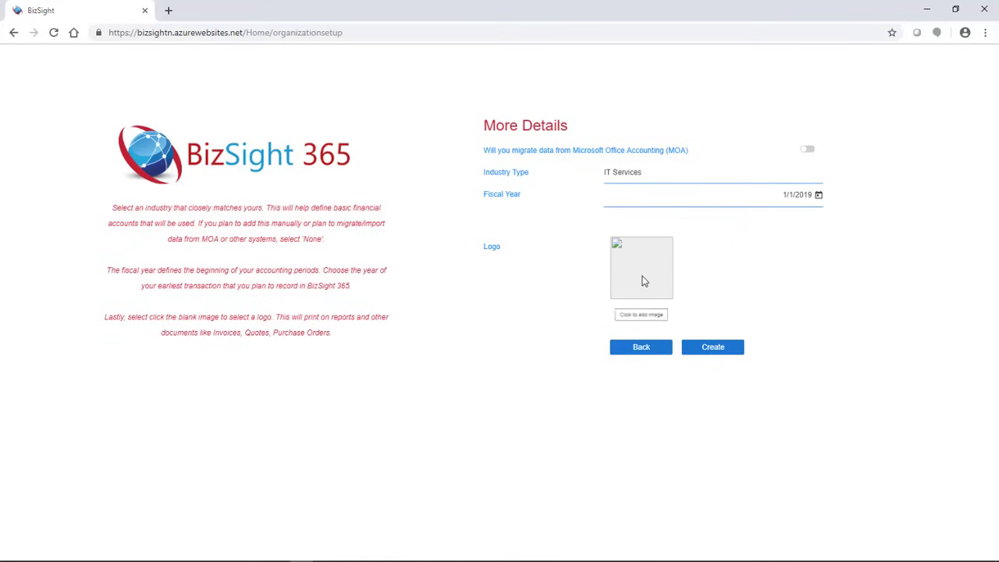
Pick the BizSight logo image file for the company logo
click(640, 267)
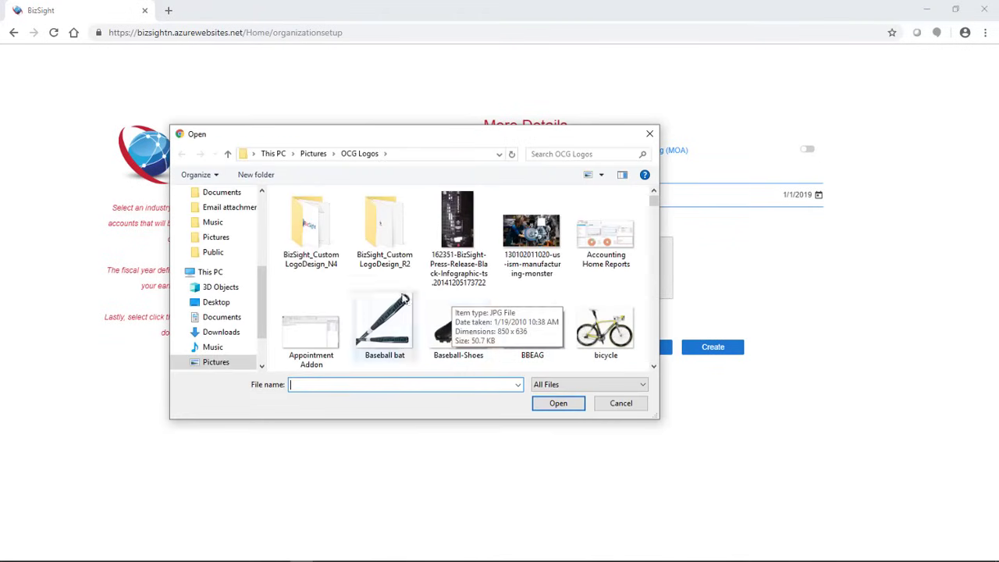
mouse_move(532, 341)
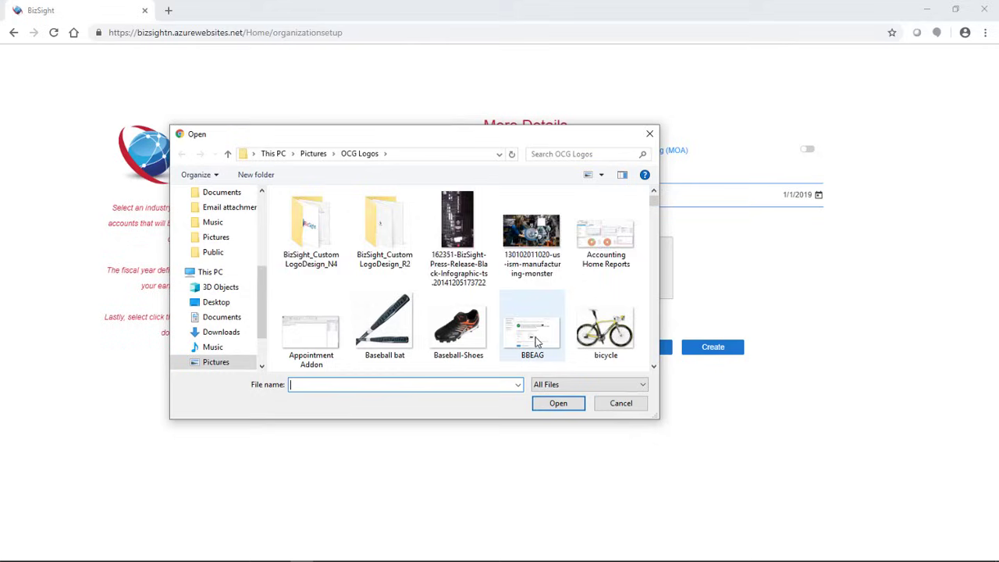
scroll(down, 3)
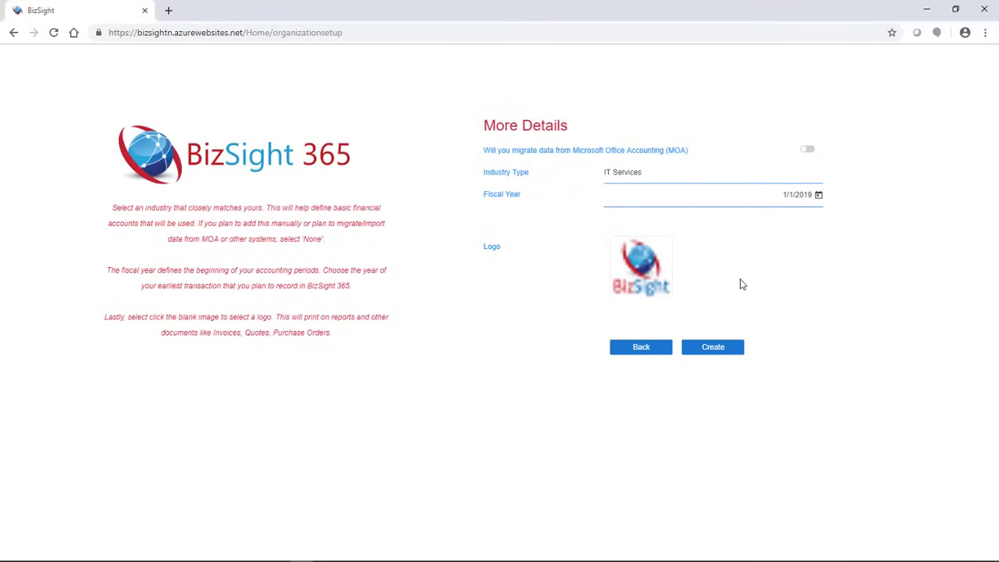
mouse_move(818, 349)
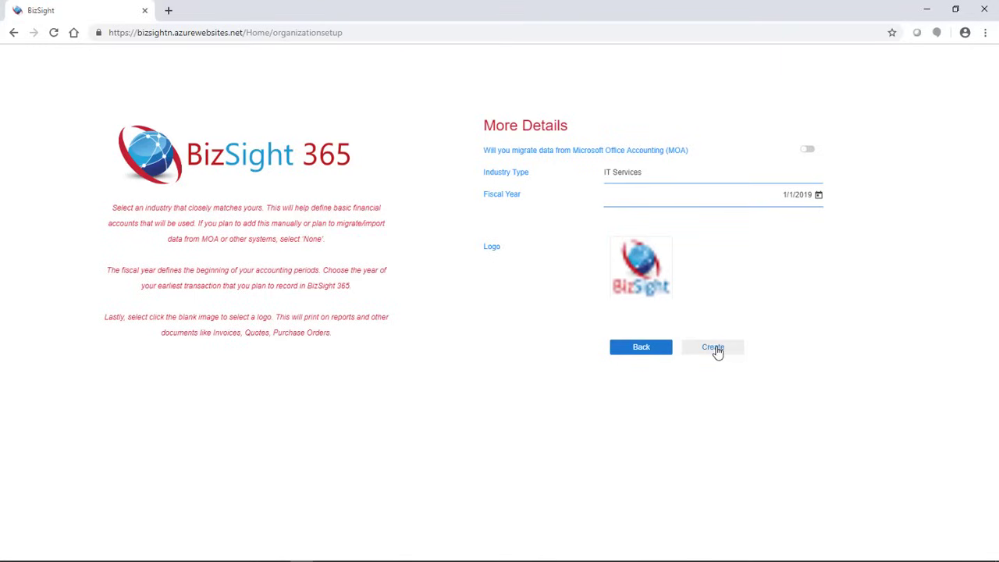
Create the company and wait for configuration to finish
click(711, 346)
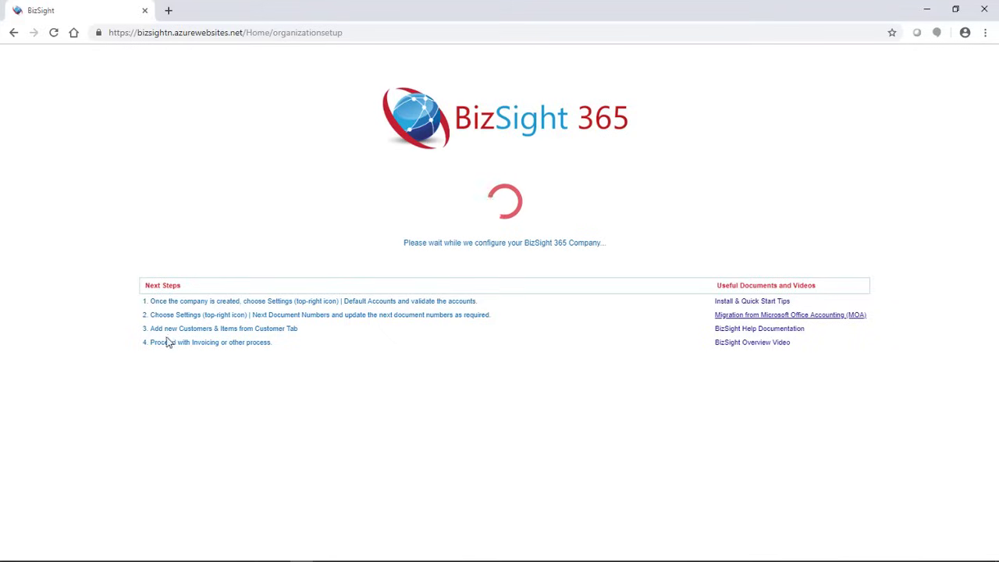
mouse_move(834, 403)
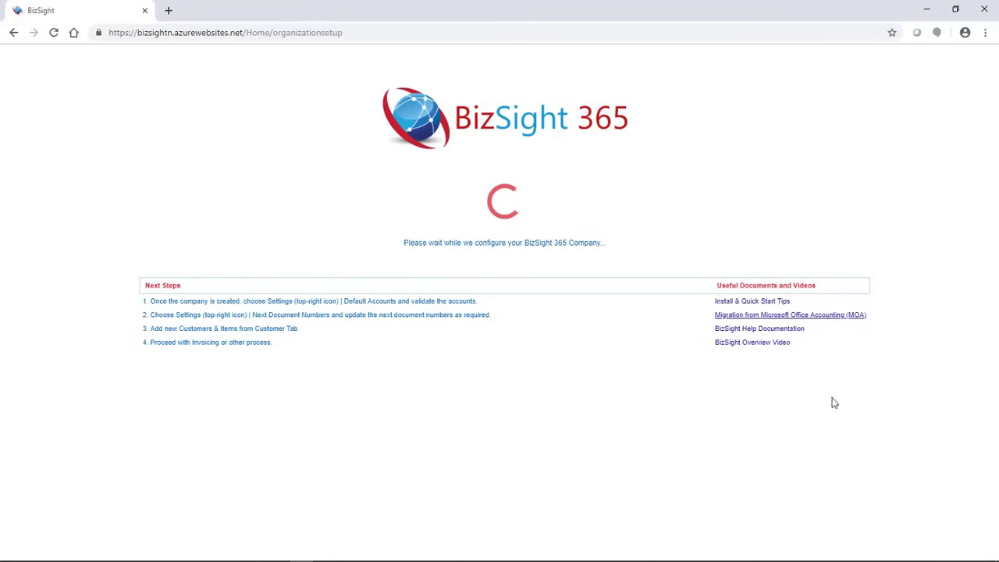
mouse_move(758, 328)
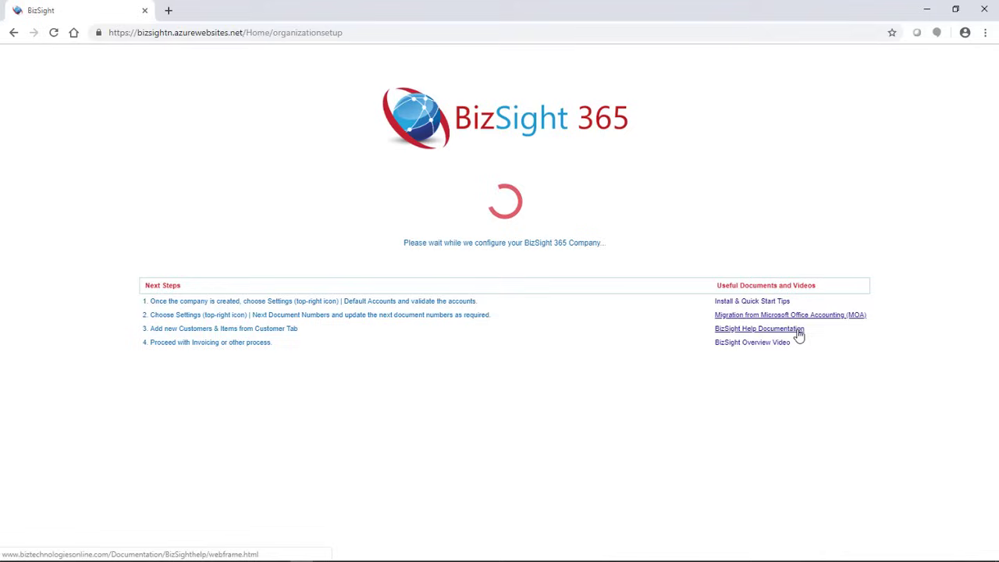
mouse_move(485, 373)
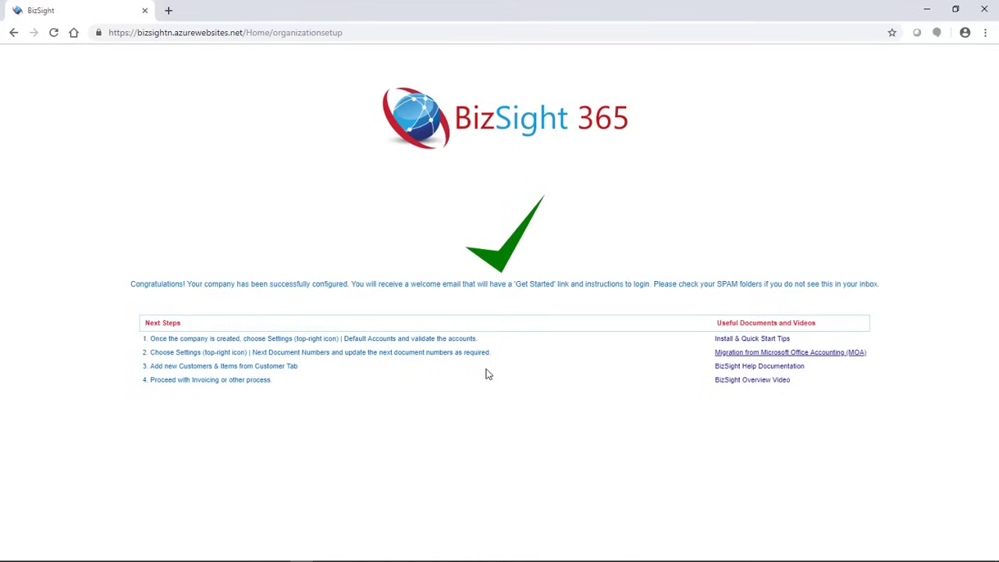
mouse_move(504, 298)
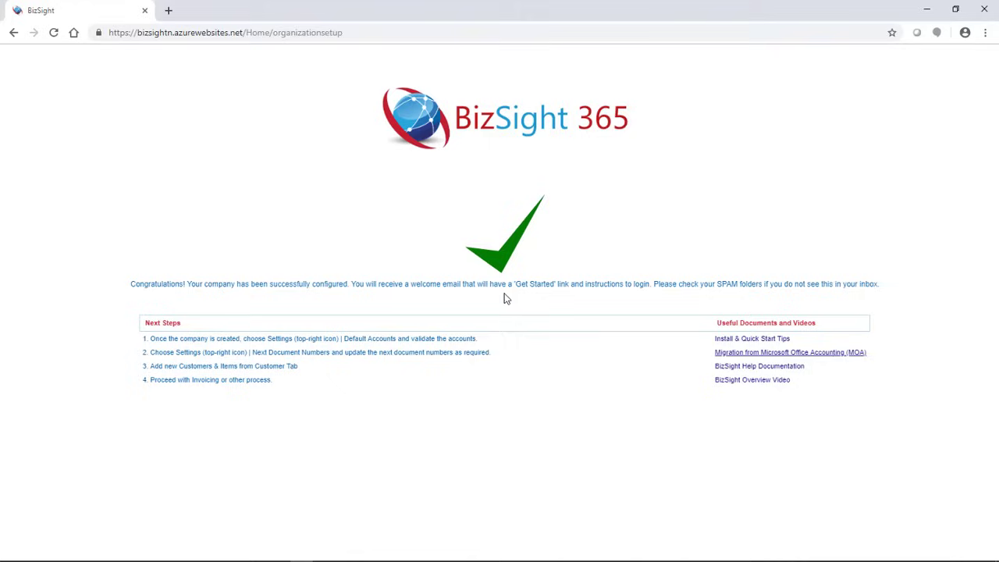
double_click(535, 283)
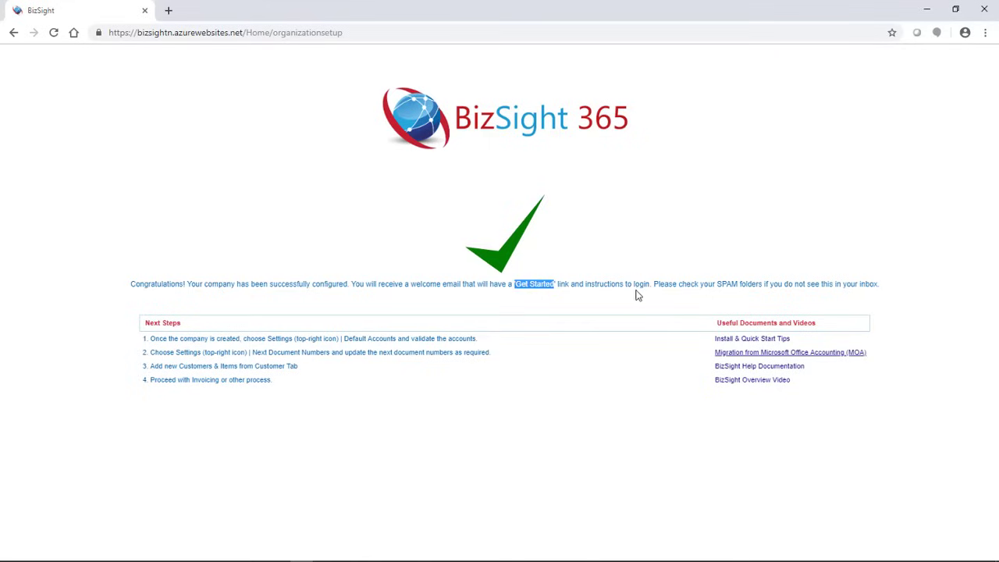
mouse_move(716, 287)
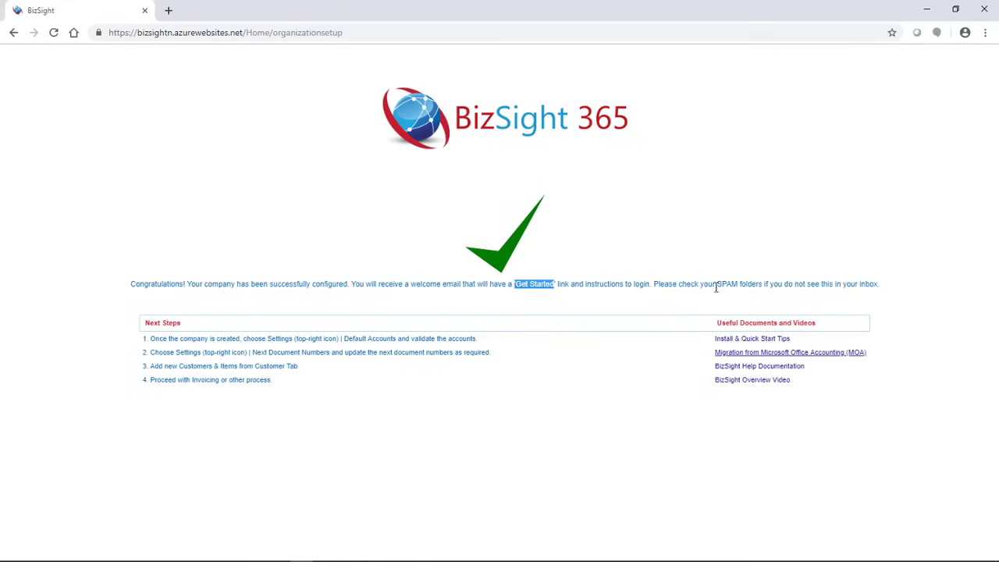
mouse_move(615, 341)
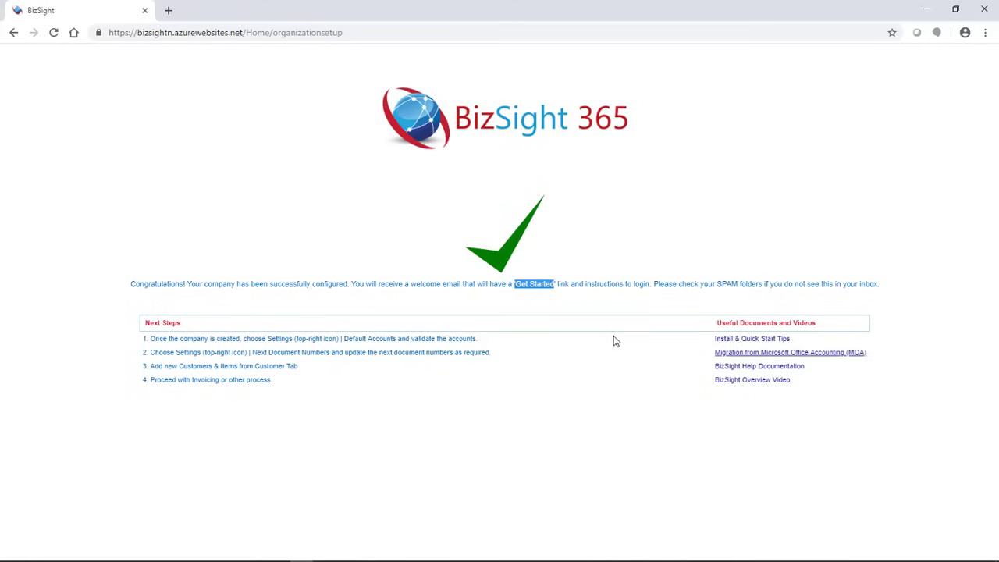
mouse_move(612, 349)
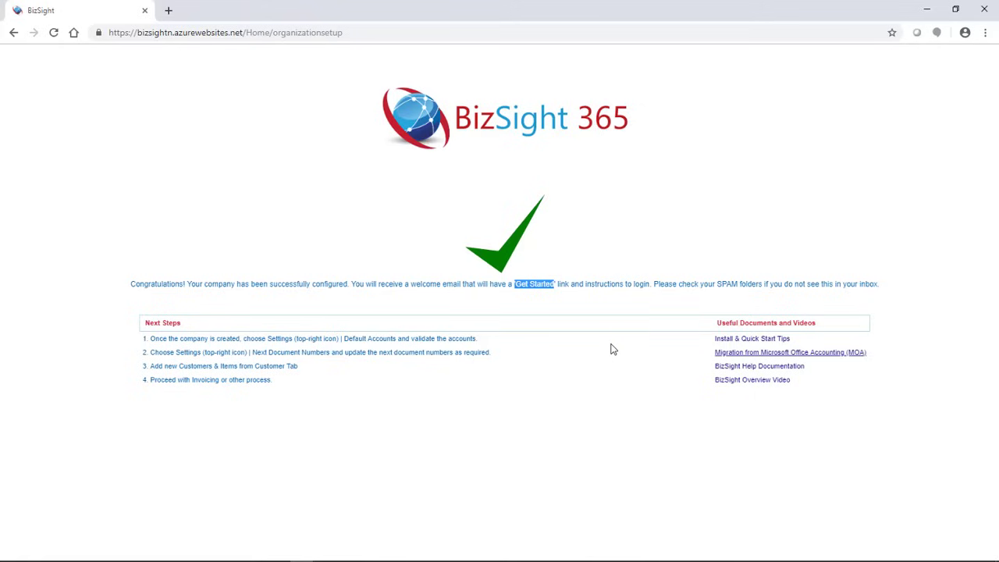